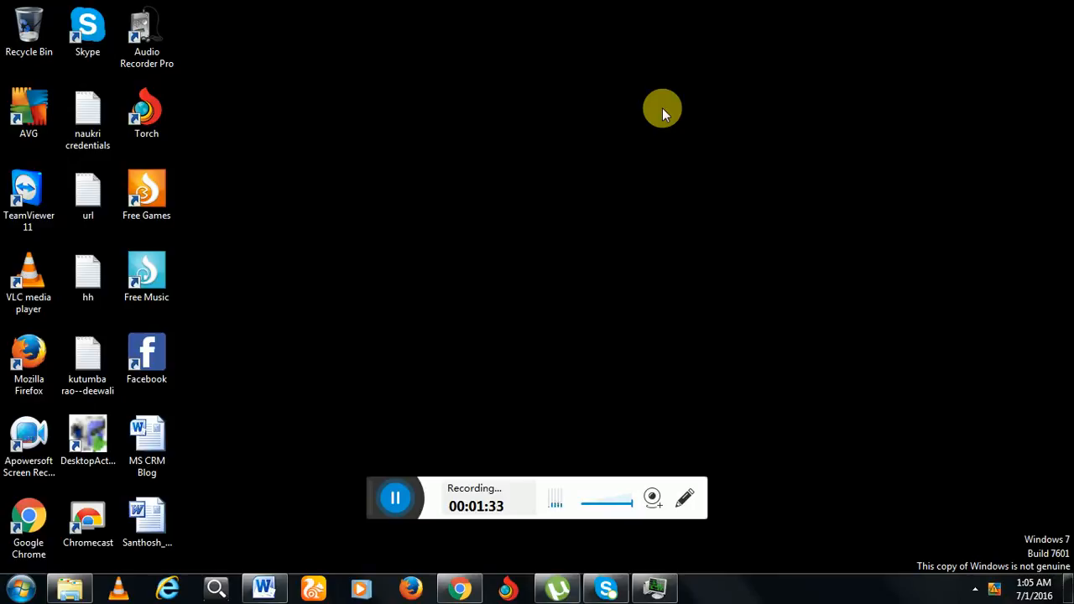
{"action": "mouse_move", "coordinate": [609, 142]}
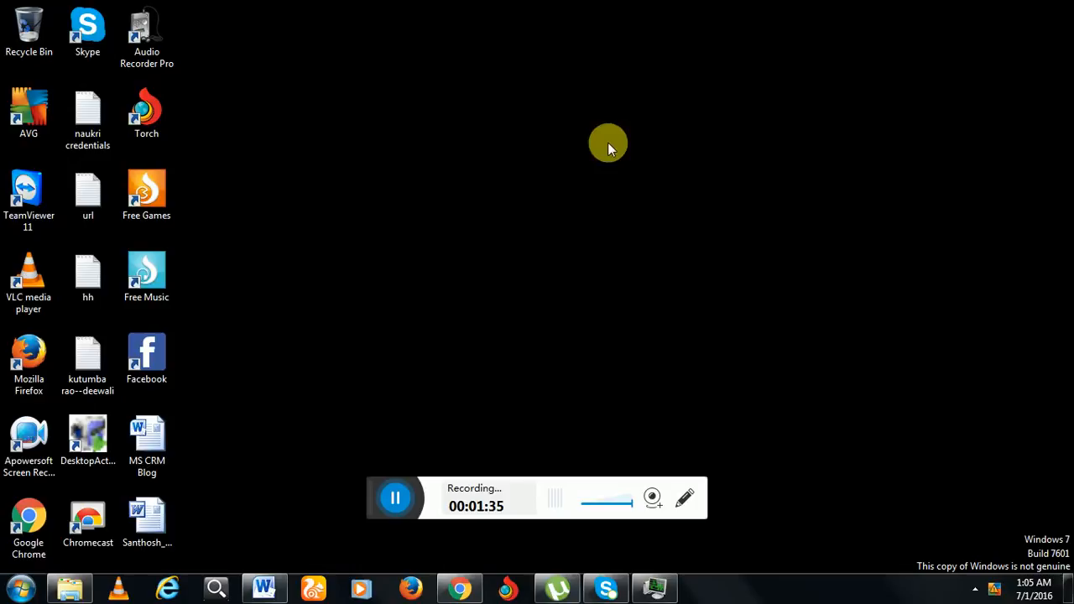
{"action": "mouse_move", "coordinate": [288, 543]}
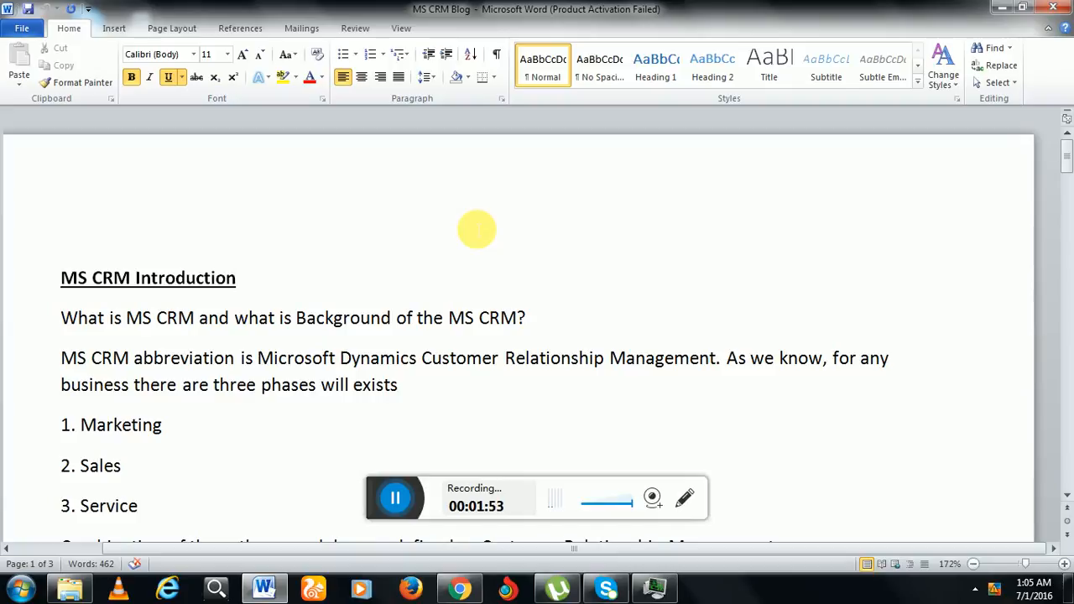
{"action": "mouse_move", "coordinate": [866, 402]}
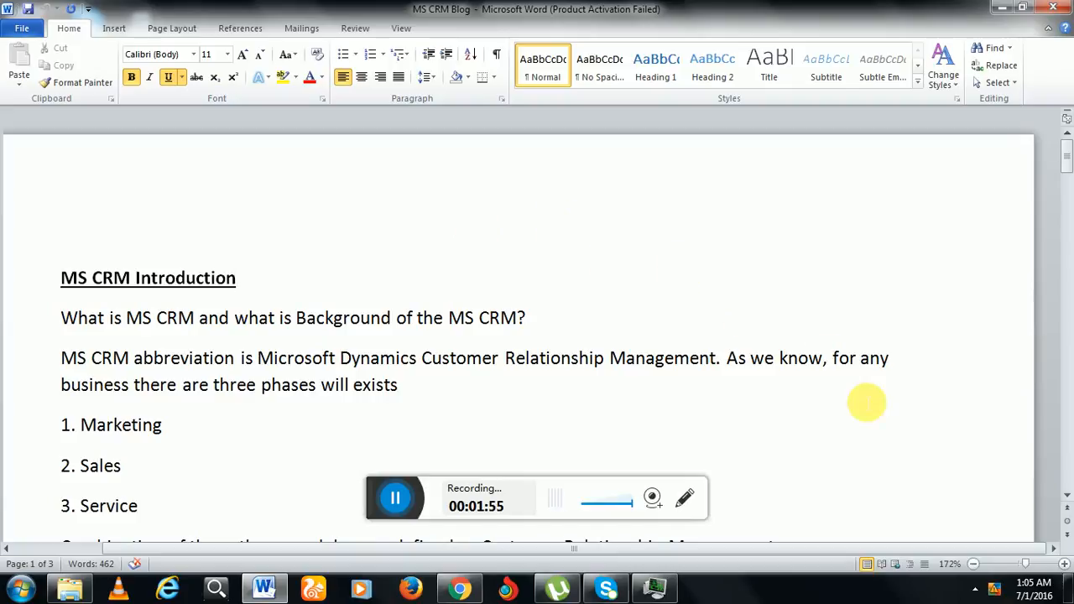
Scroll through the MS CRM Blog introduction down to the CRM platforms list starting with SAP CRM.
{"action": "scroll", "scroll_direction": "down", "scroll_amount": 3}
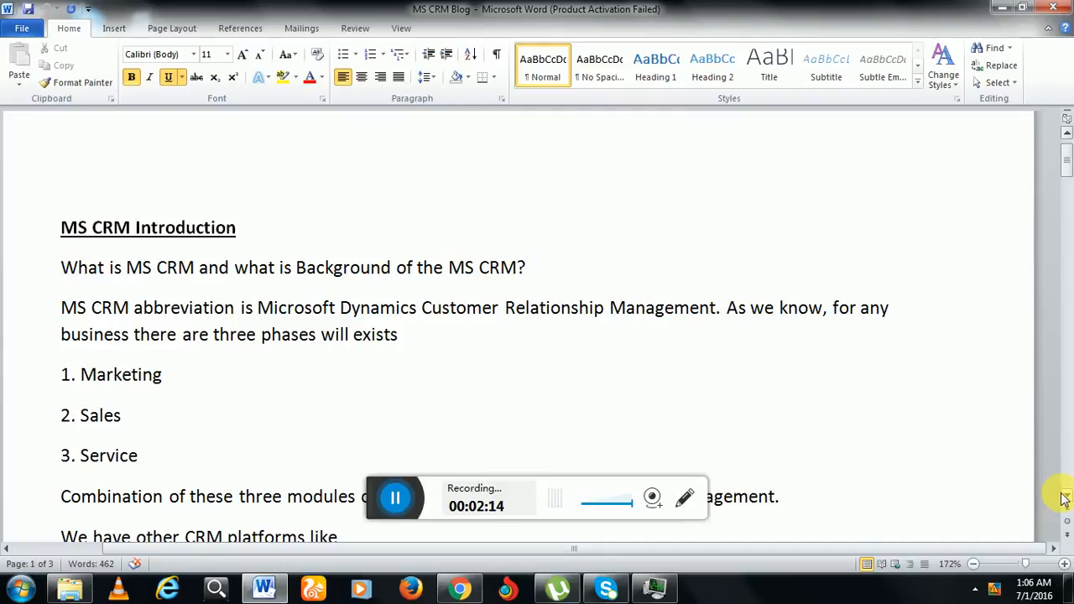
{"action": "left_click", "coordinate": [237, 228]}
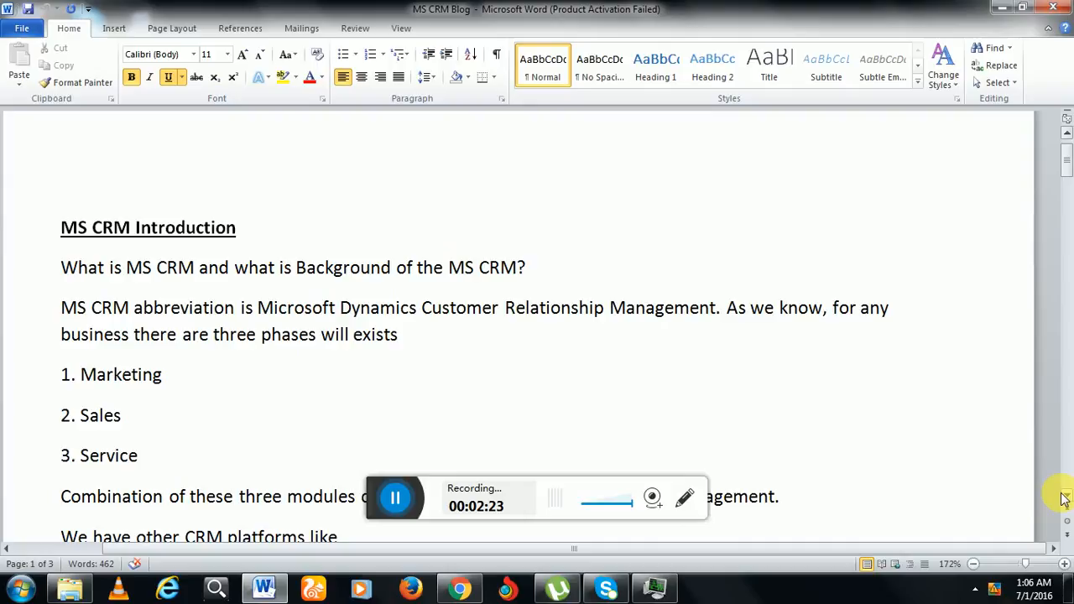
{"action": "left_click", "coordinate": [238, 228]}
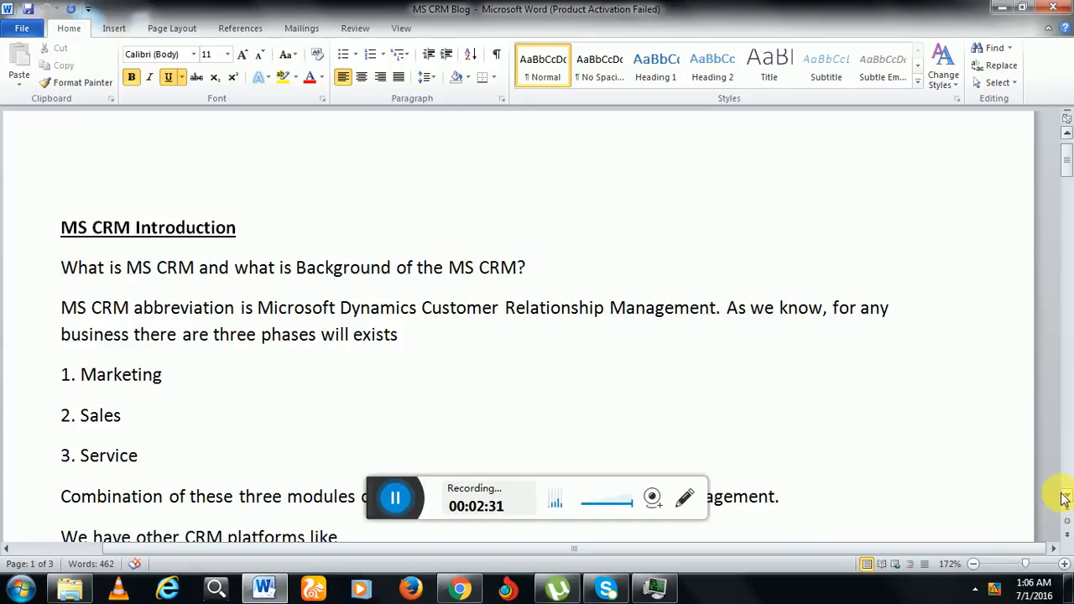
{"action": "left_click", "coordinate": [237, 227]}
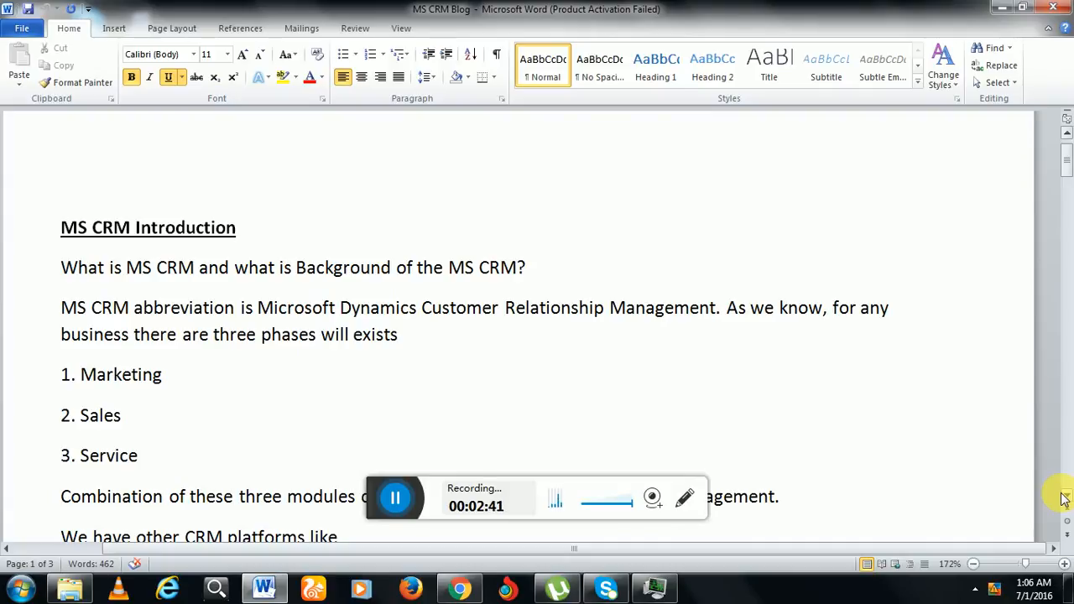
{"action": "left_click", "coordinate": [237, 228]}
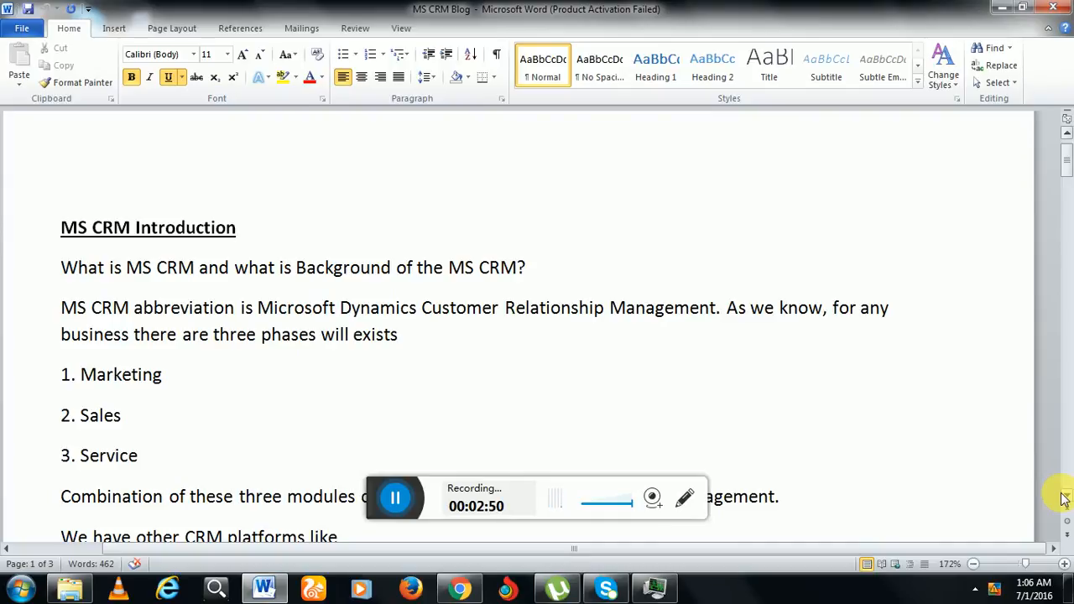
{"action": "left_click", "coordinate": [237, 227]}
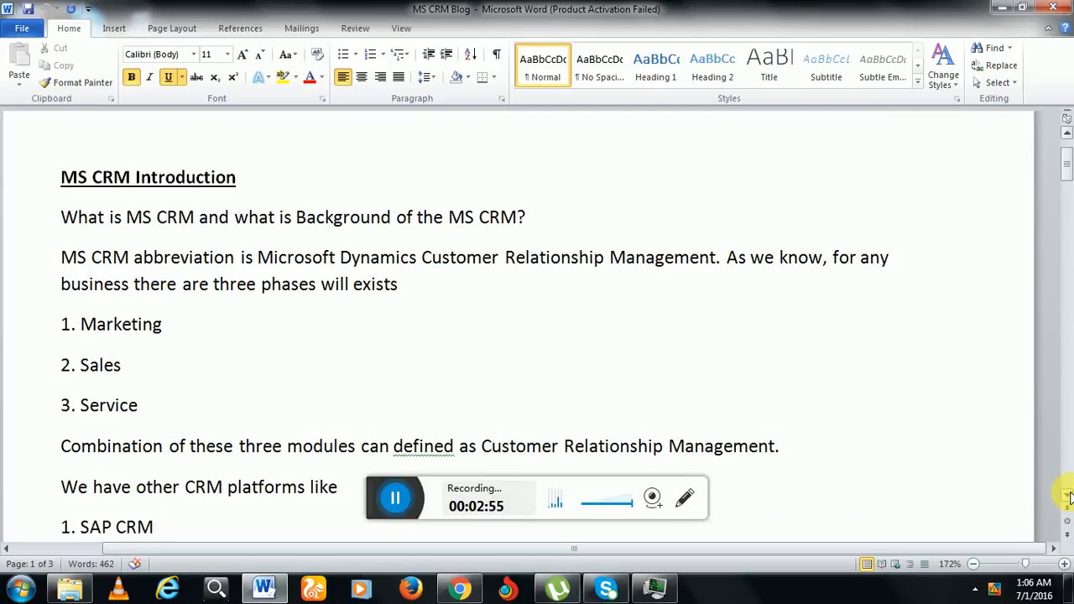
{"action": "scroll", "scroll_direction": "down", "scroll_amount": 3}
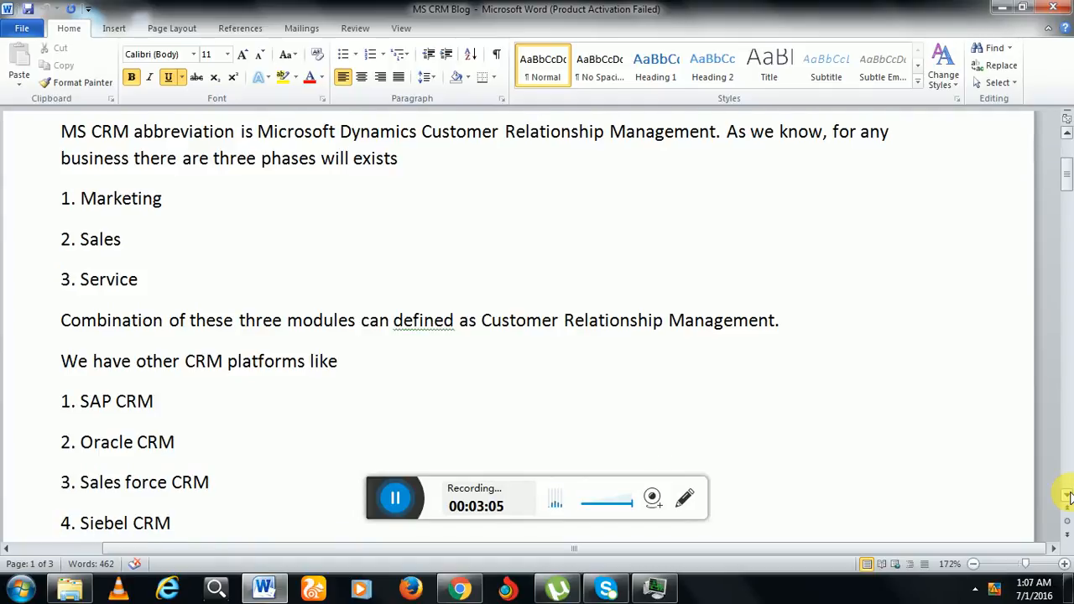
{"action": "scroll", "scroll_direction": "down", "scroll_amount": 3}
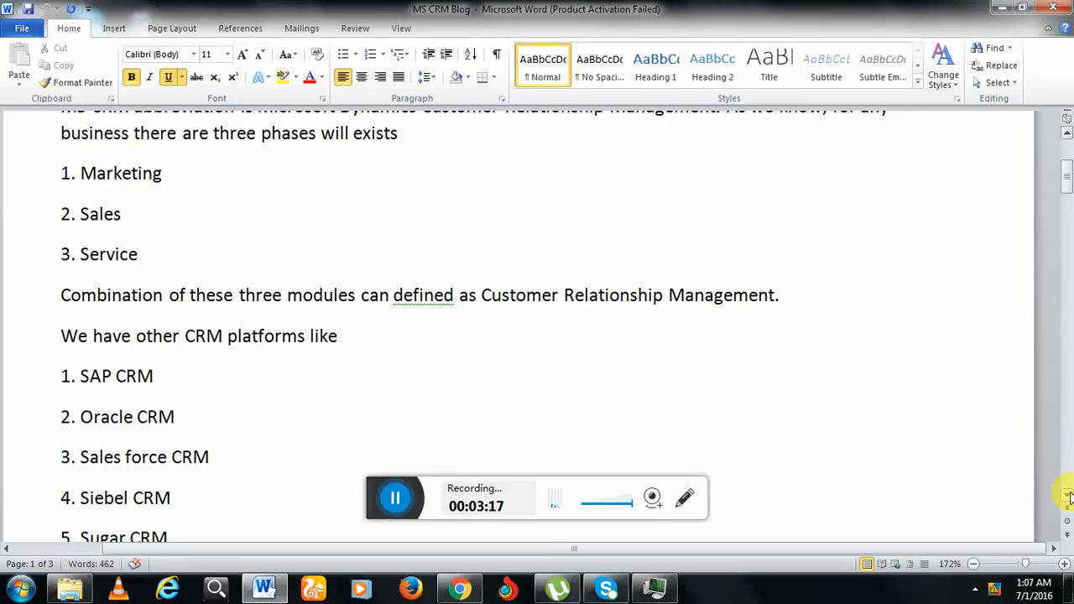
{"action": "scroll", "scroll_direction": "down", "scroll_amount": 3}
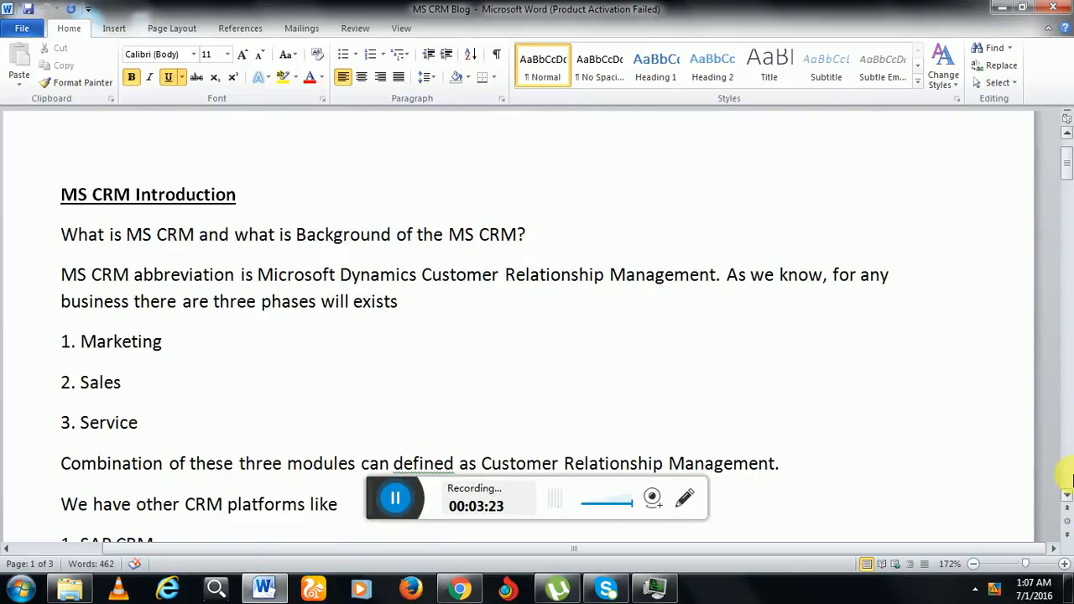
Scroll past the platform list to Microsoft's MS CRM package, starting at MS CRM 1.0.
{"action": "scroll", "scroll_direction": "down", "scroll_amount": 3}
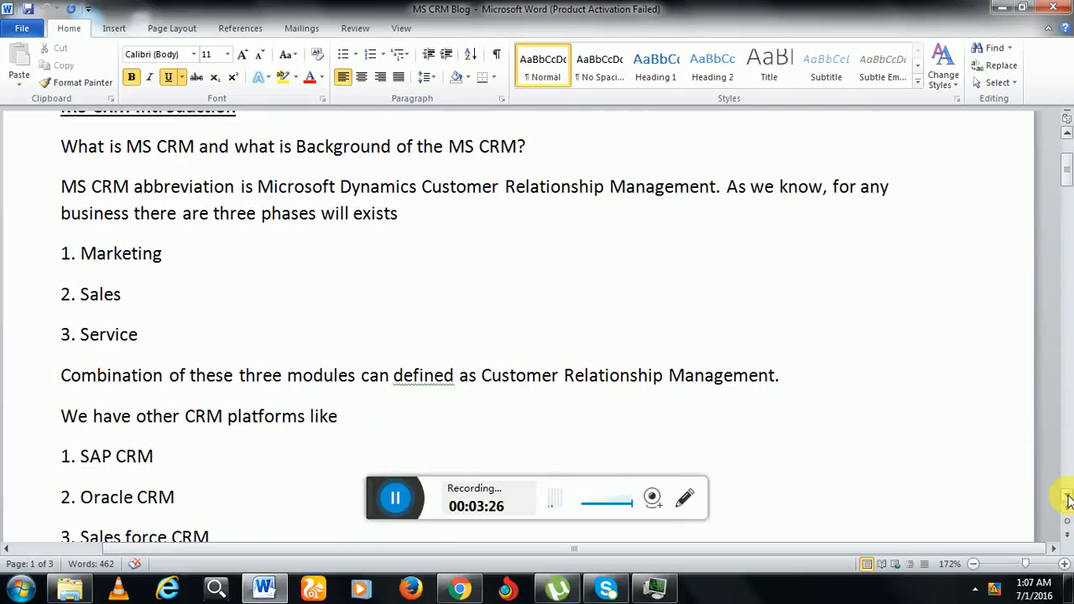
{"action": "scroll", "scroll_direction": "down", "scroll_amount": 3}
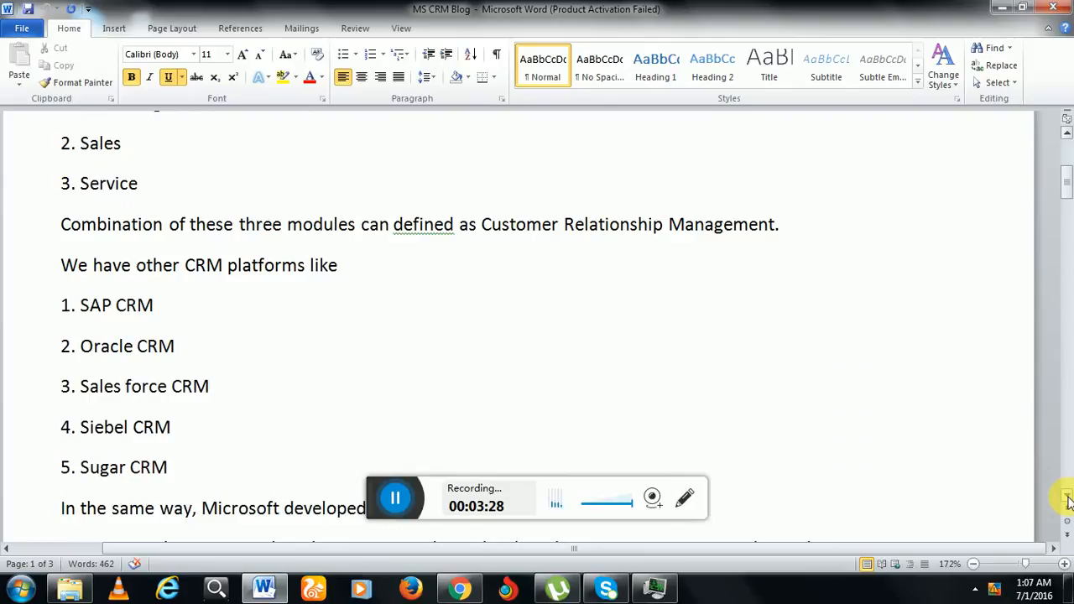
{"action": "scroll", "scroll_direction": "down", "scroll_amount": 3}
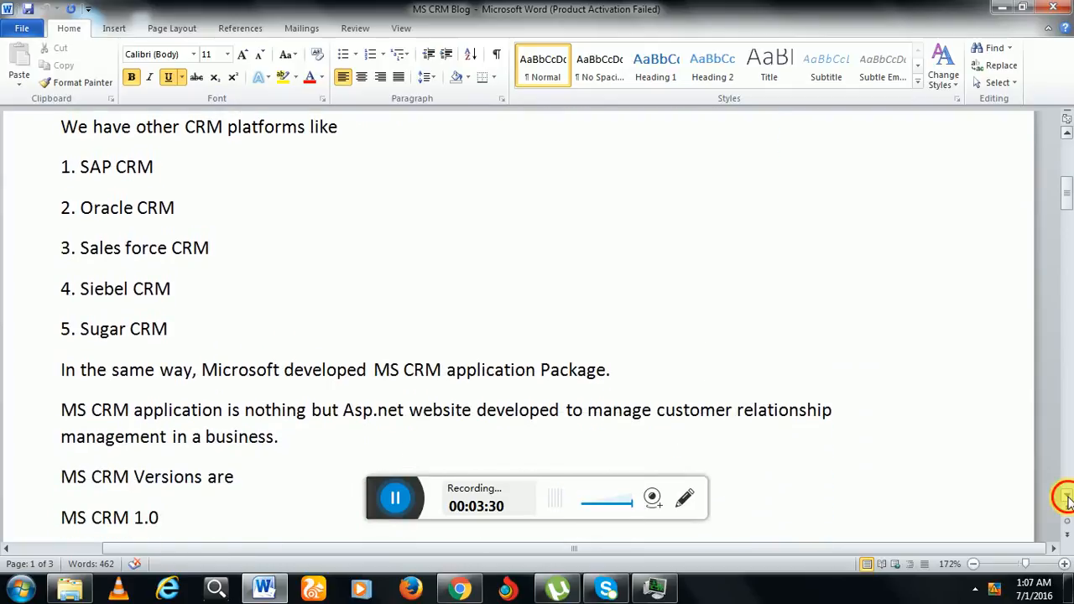
{"action": "scroll", "scroll_direction": "down", "scroll_amount": 3}
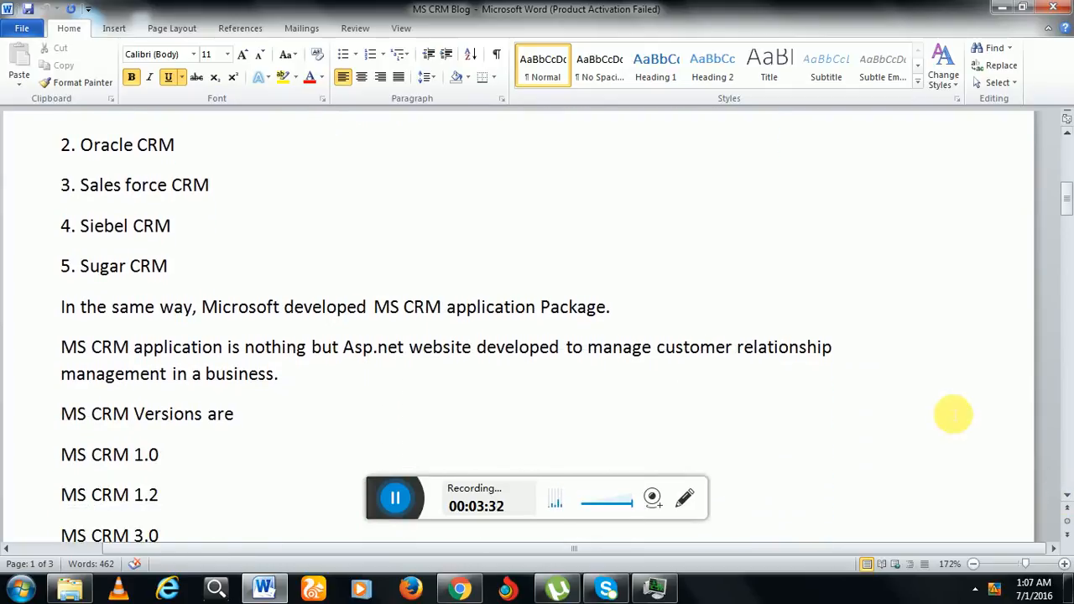
{"action": "mouse_move", "coordinate": [786, 422]}
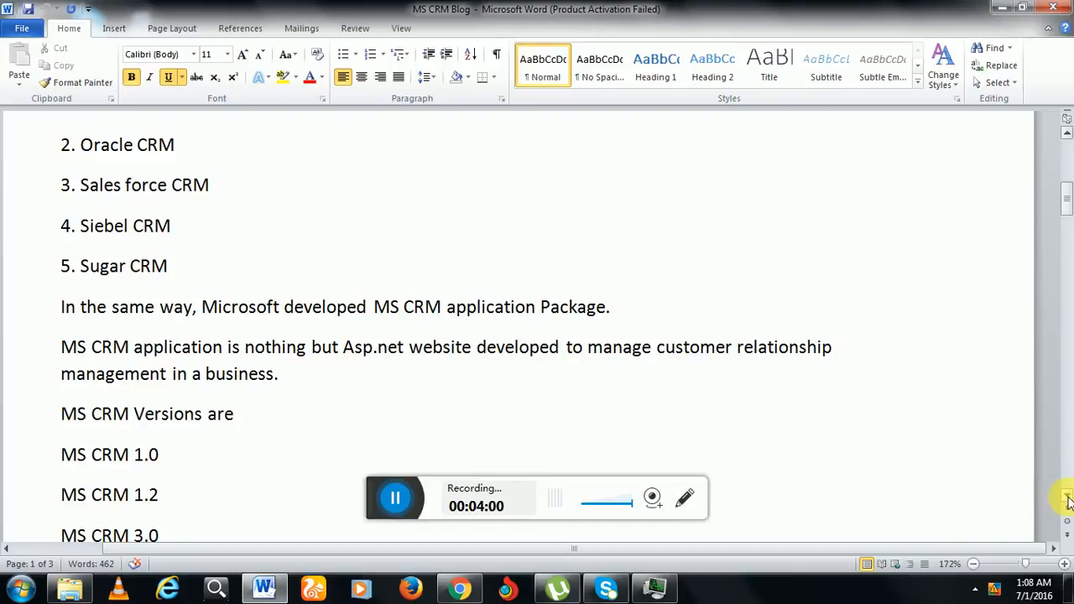
Scroll through the versions list to MS CRM 2016 (Online) and the project upgrades note.
{"action": "scroll", "scroll_direction": "down", "scroll_amount": 3}
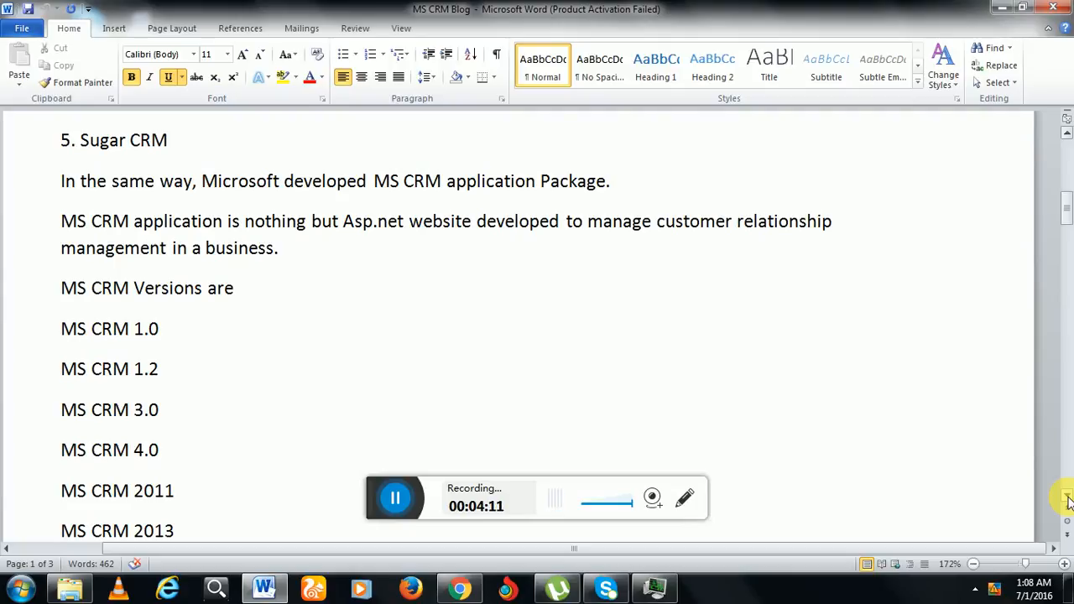
{"action": "scroll", "scroll_direction": "down", "scroll_amount": 3}
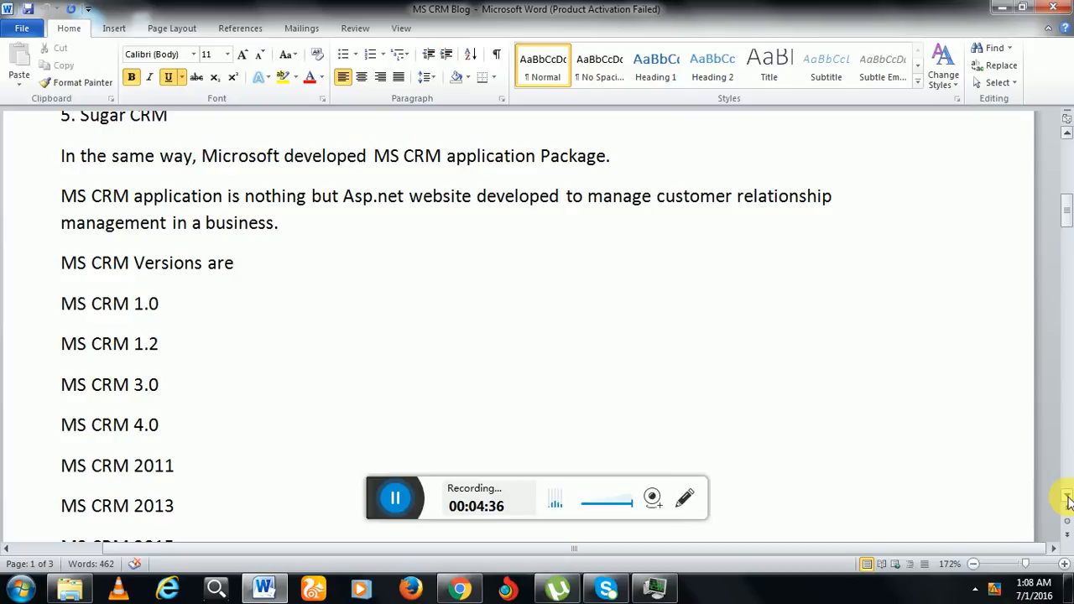
{"action": "scroll", "scroll_direction": "down", "scroll_amount": 3}
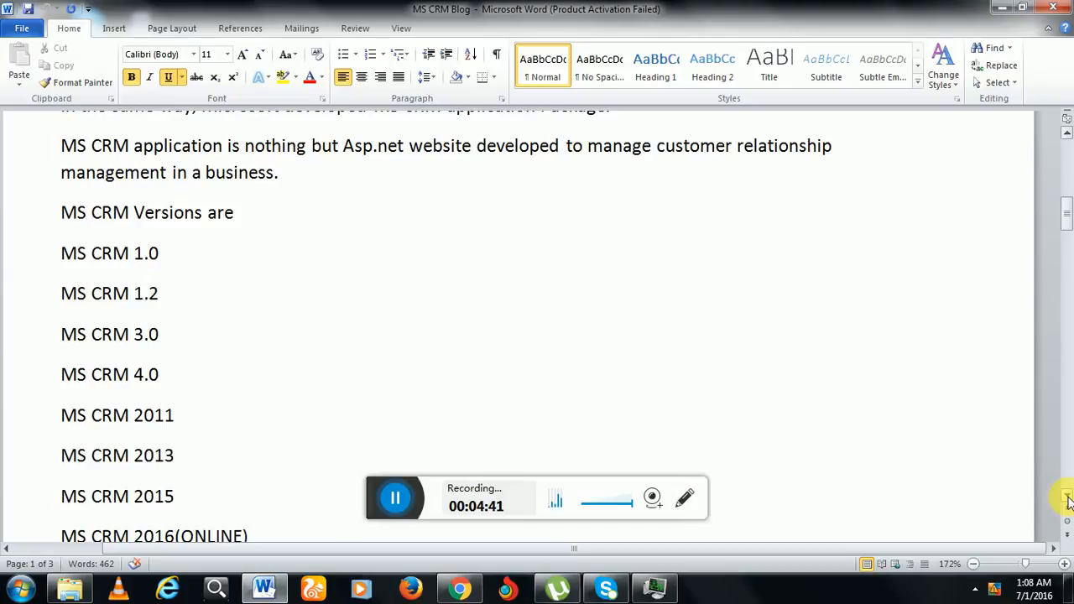
{"action": "scroll", "scroll_direction": "down", "scroll_amount": 3}
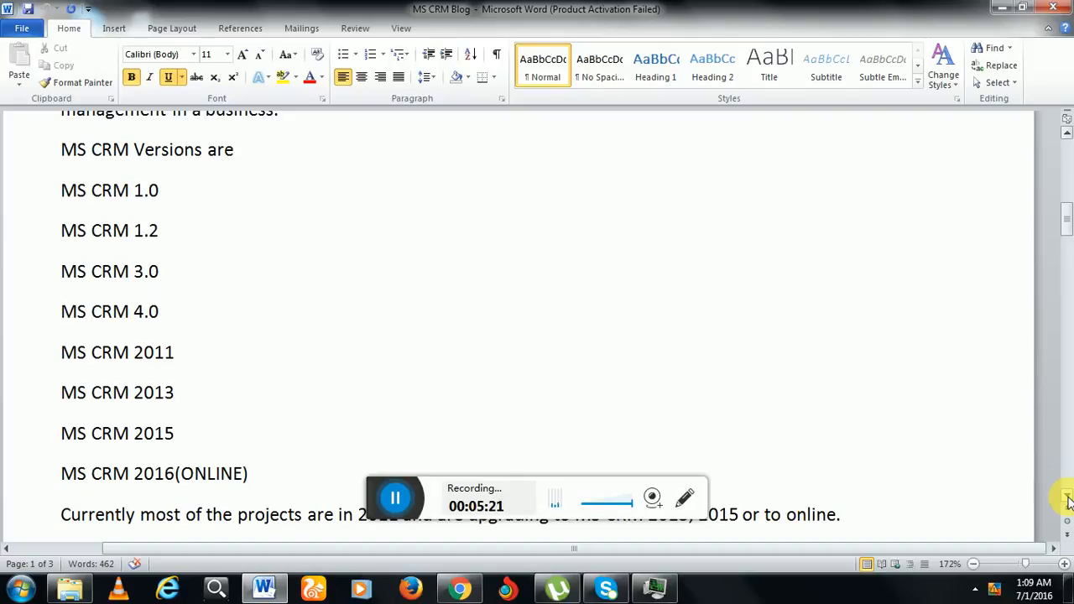
Scroll down to the closing paragraph on on-premise and Online availability of MS CRM.
{"action": "scroll", "scroll_direction": "down", "scroll_amount": 3}
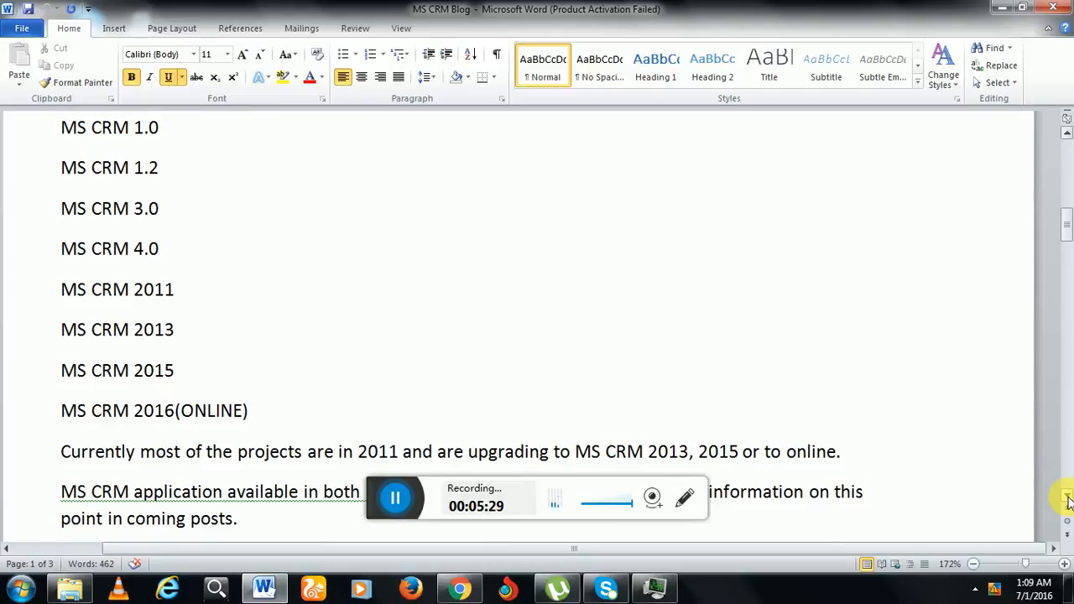
{"action": "scroll", "scroll_direction": "down", "scroll_amount": 3}
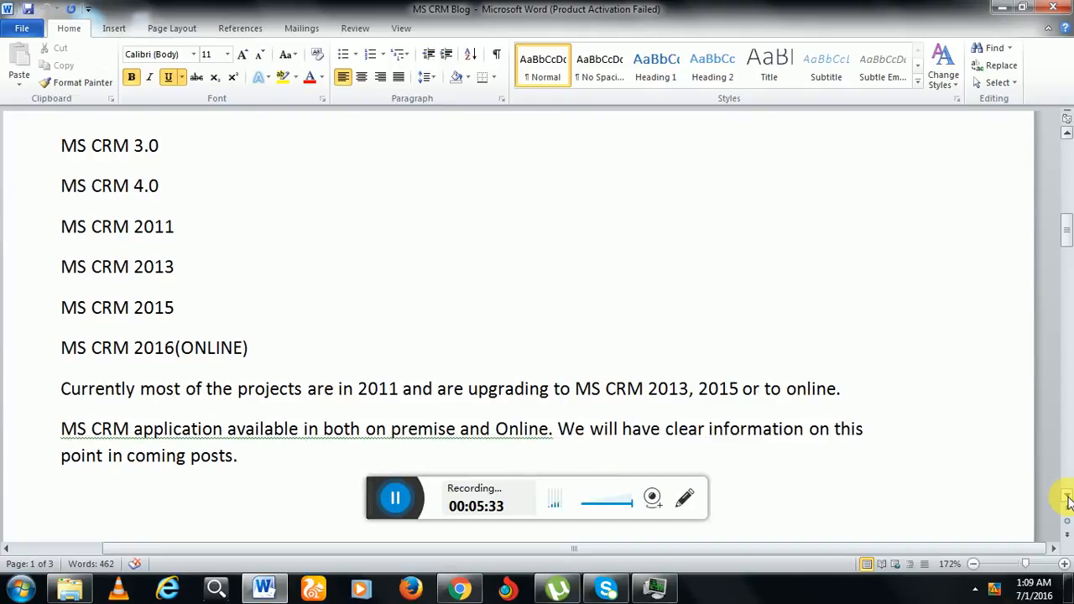
{"action": "scroll", "scroll_direction": "down", "scroll_amount": 3}
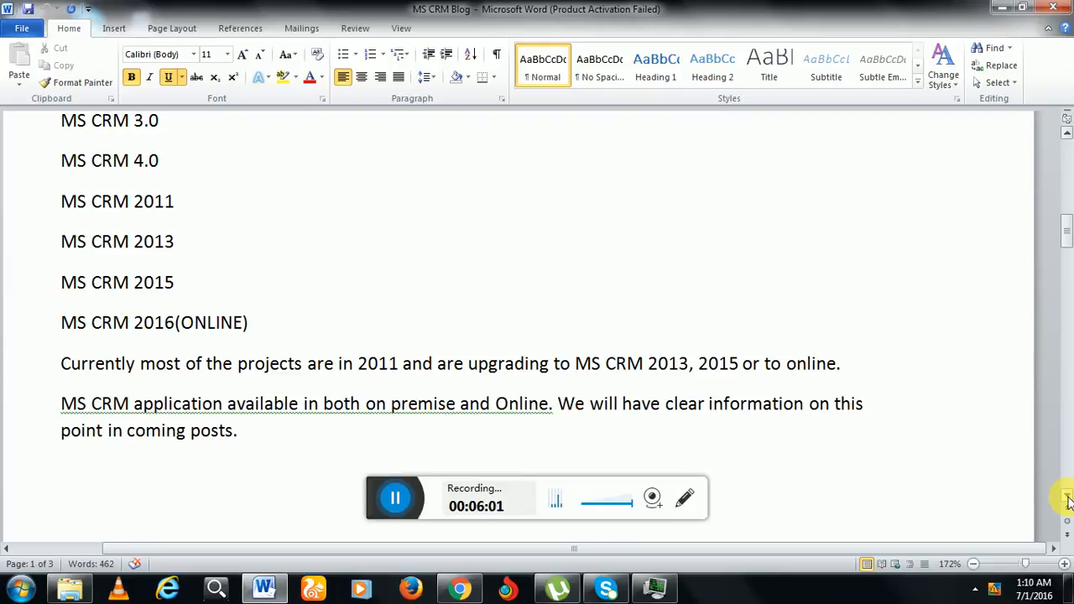
{"action": "scroll", "scroll_direction": "down", "scroll_amount": 3}
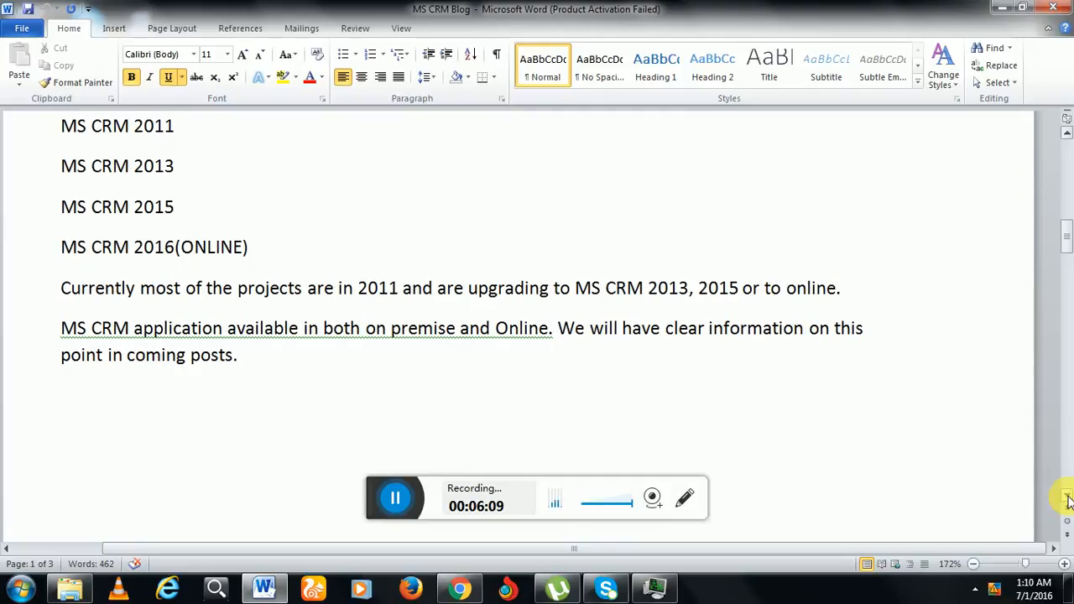
Scroll from the MS CRM Introduction onto page 2's C#.Net, JavaScript and SQL note.
{"action": "scroll", "scroll_direction": "down", "scroll_amount": 3}
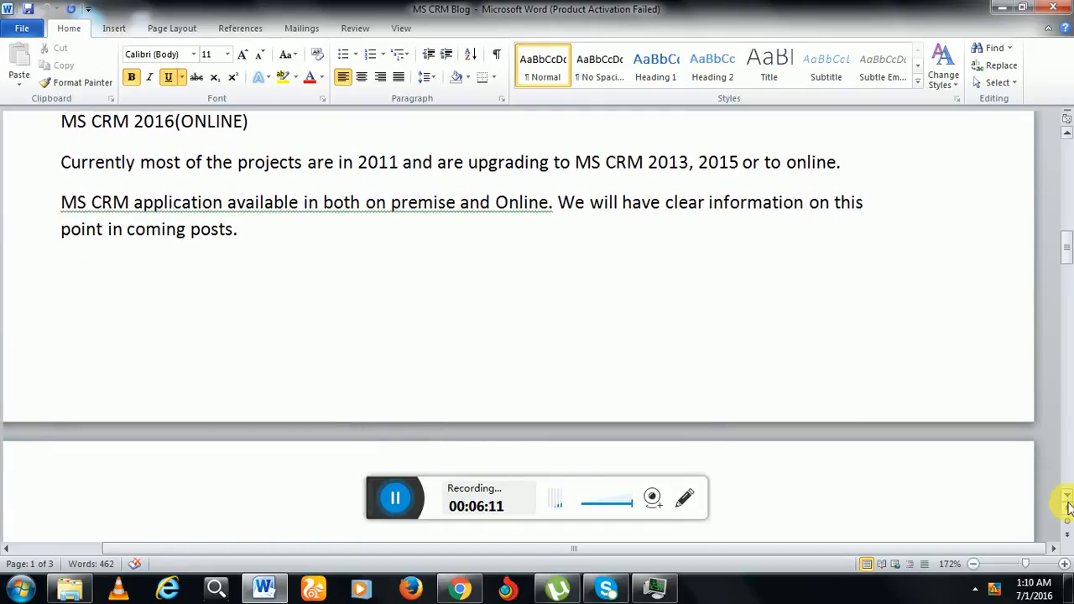
{"action": "scroll", "scroll_direction": "down", "scroll_amount": 3}
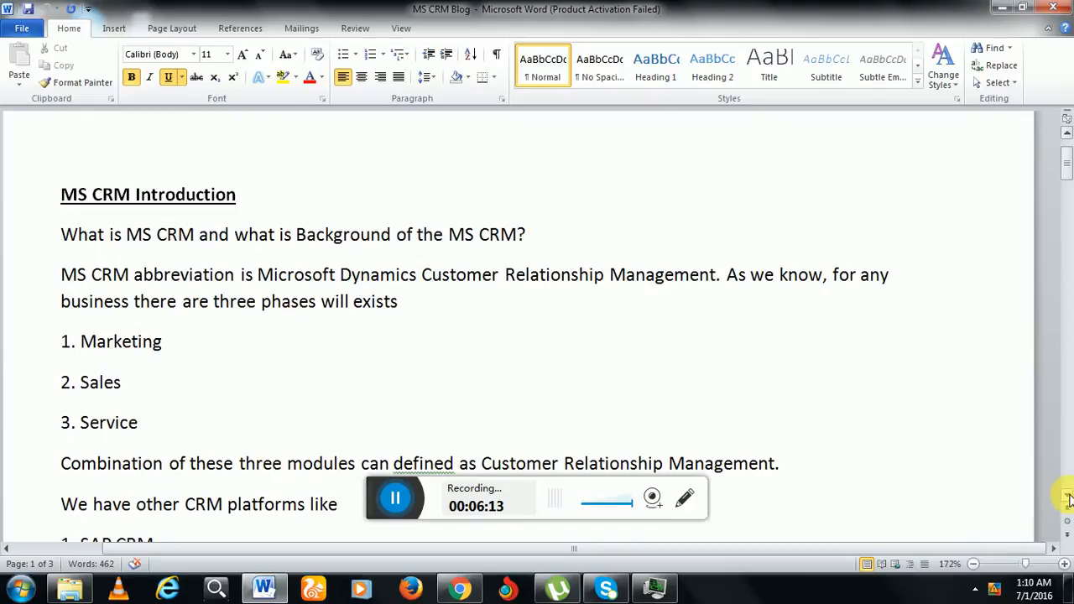
{"action": "scroll", "scroll_direction": "down", "scroll_amount": 3}
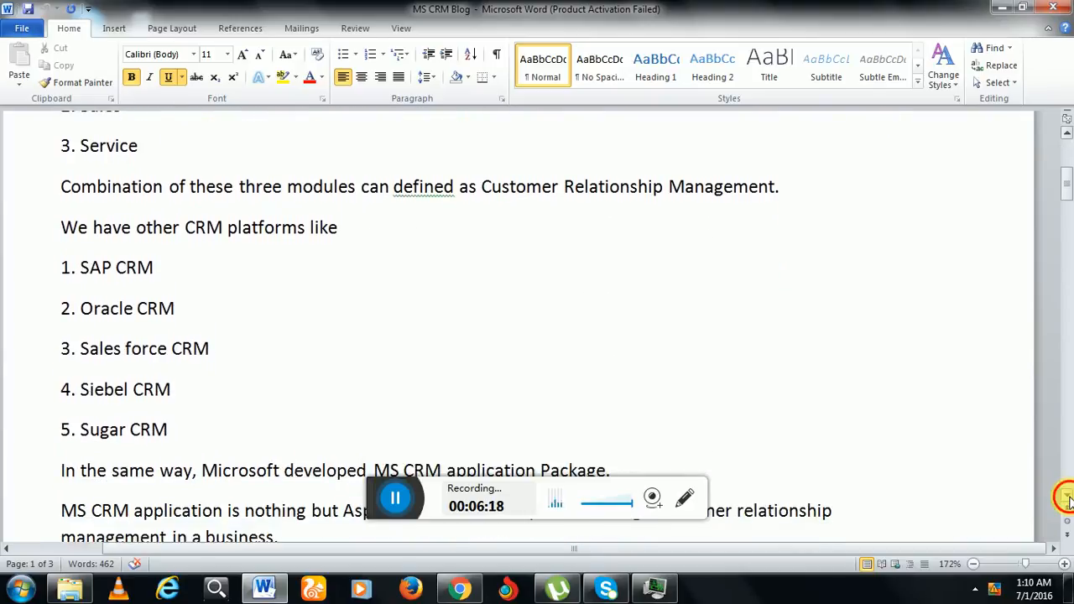
{"action": "scroll", "scroll_direction": "down", "scroll_amount": 3}
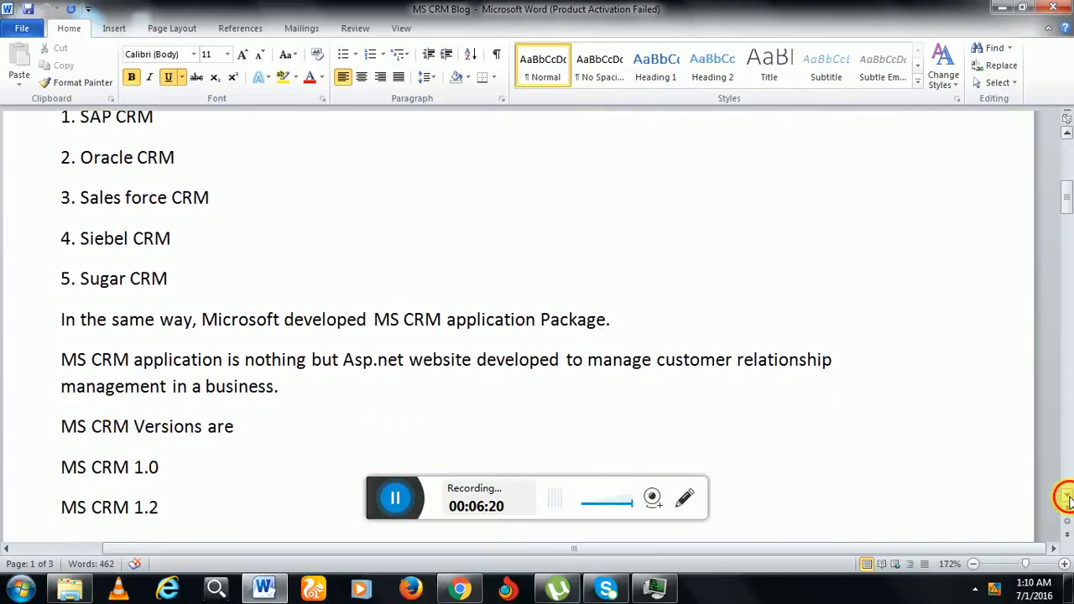
{"action": "scroll", "scroll_direction": "down", "scroll_amount": 3}
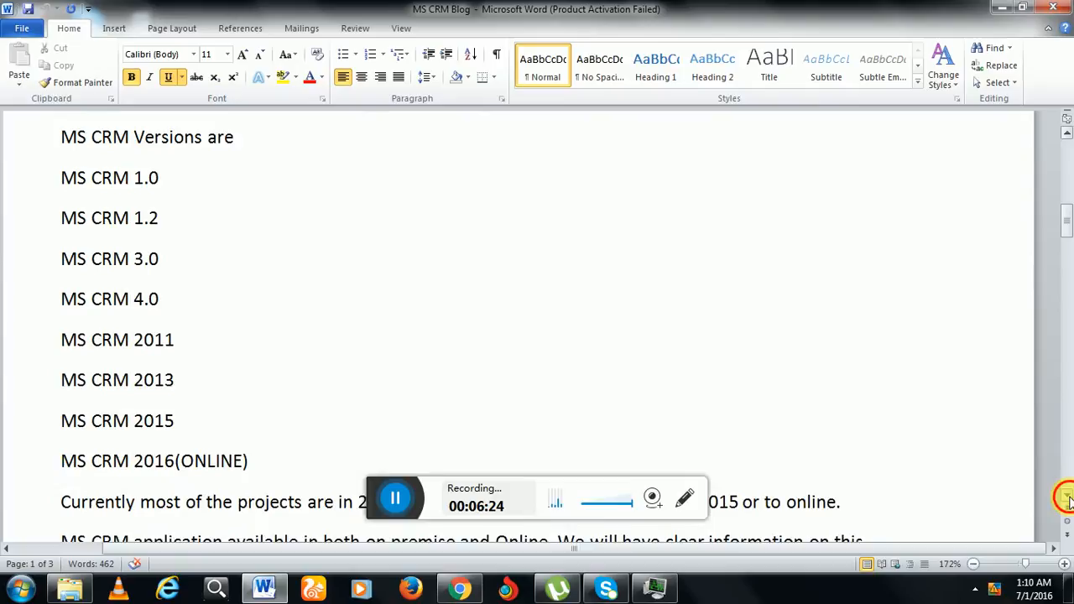
{"action": "scroll", "scroll_direction": "down", "scroll_amount": 3}
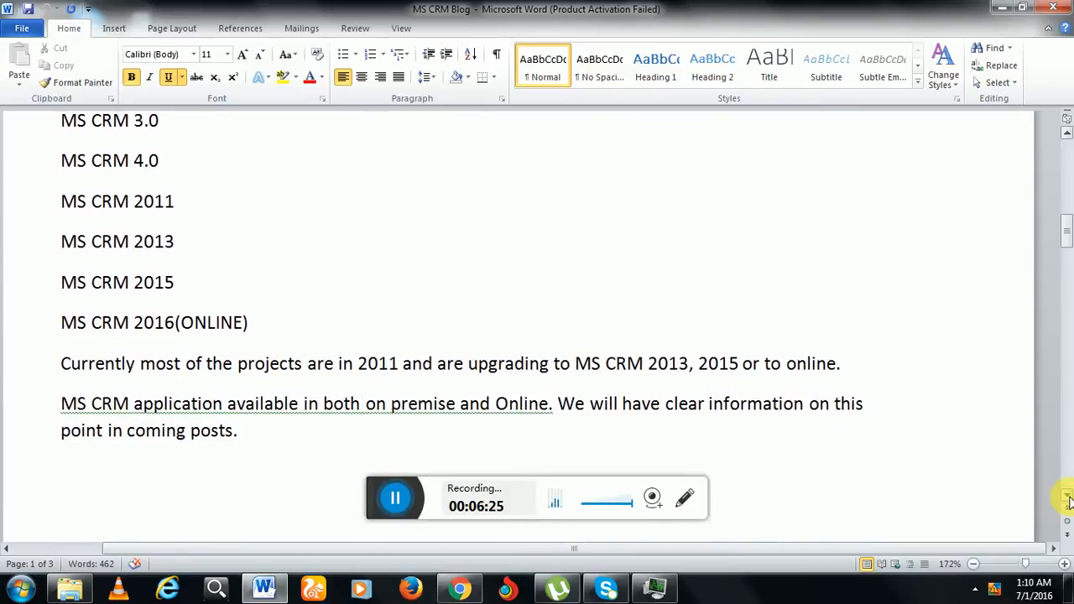
{"action": "scroll", "scroll_direction": "down", "scroll_amount": 3}
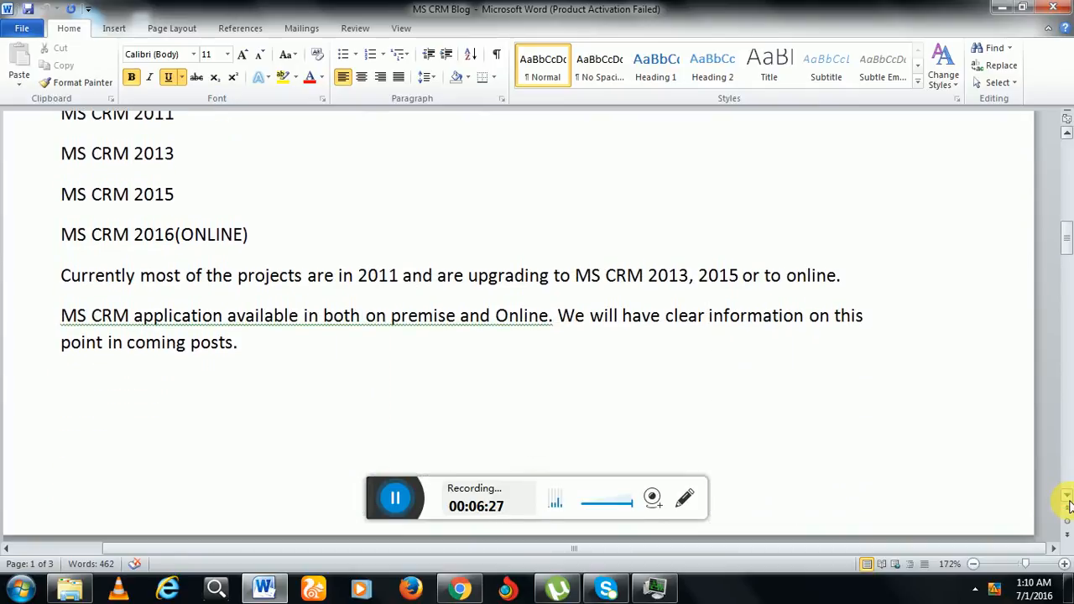
{"action": "scroll", "scroll_direction": "down", "scroll_amount": 3}
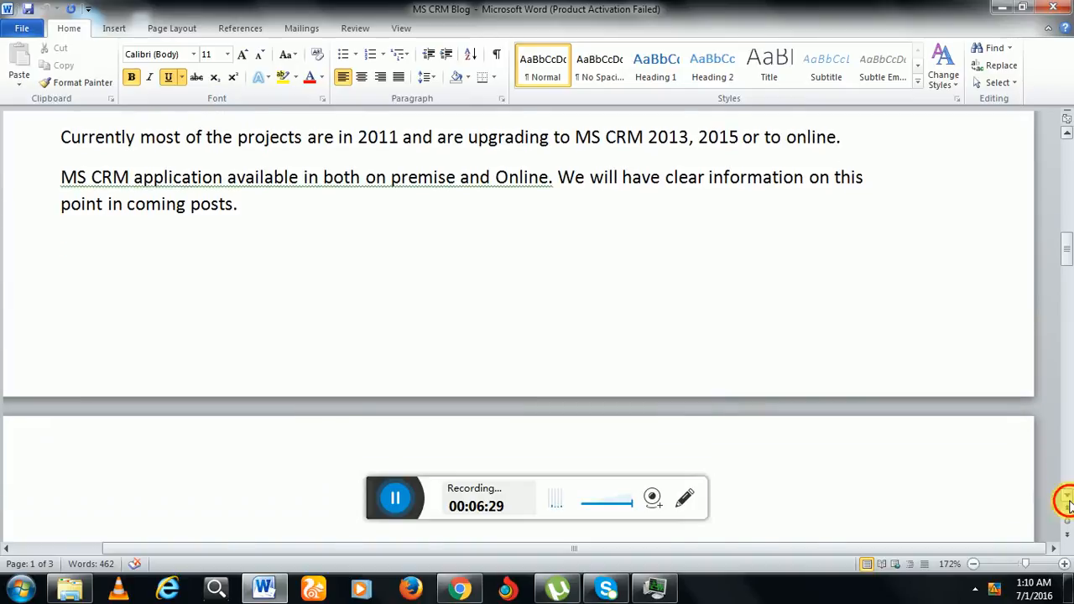
{"action": "scroll", "scroll_direction": "down", "scroll_amount": 3}
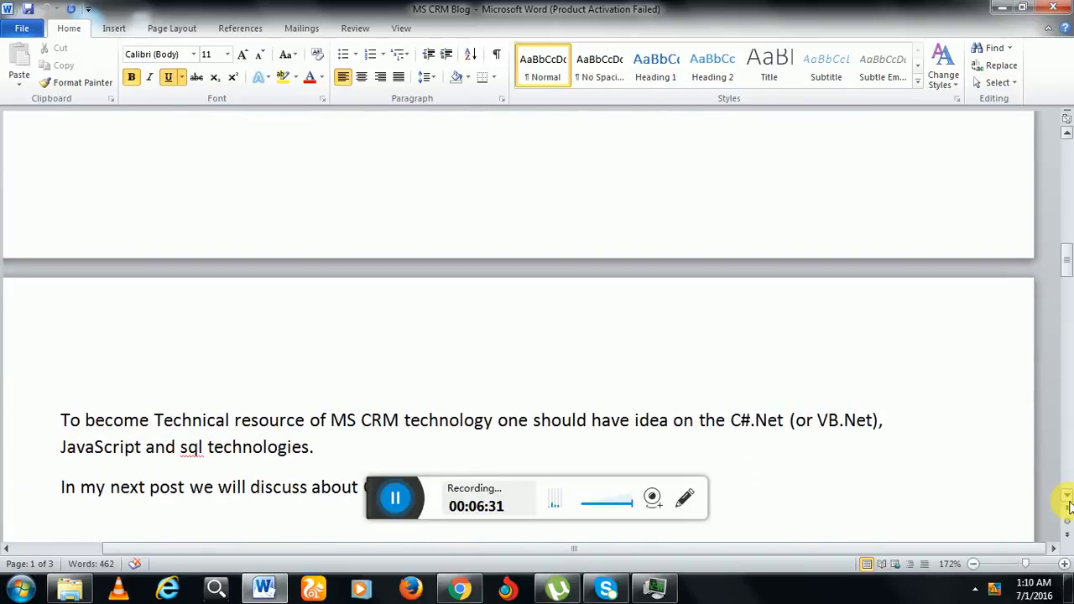
{"action": "scroll", "scroll_direction": "down", "scroll_amount": 3}
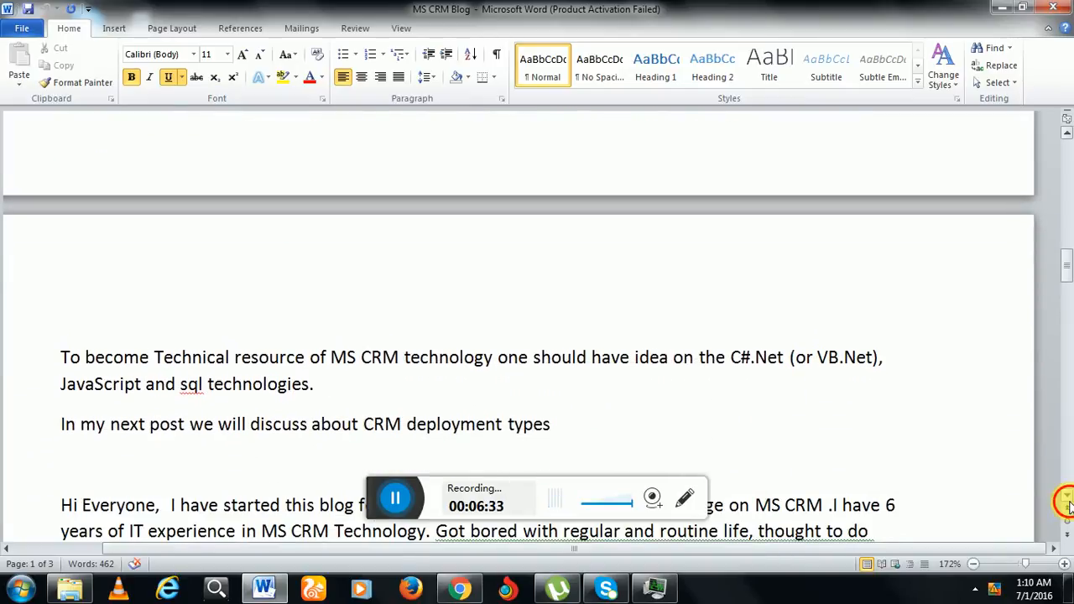
{"action": "scroll", "scroll_direction": "down", "scroll_amount": 3}
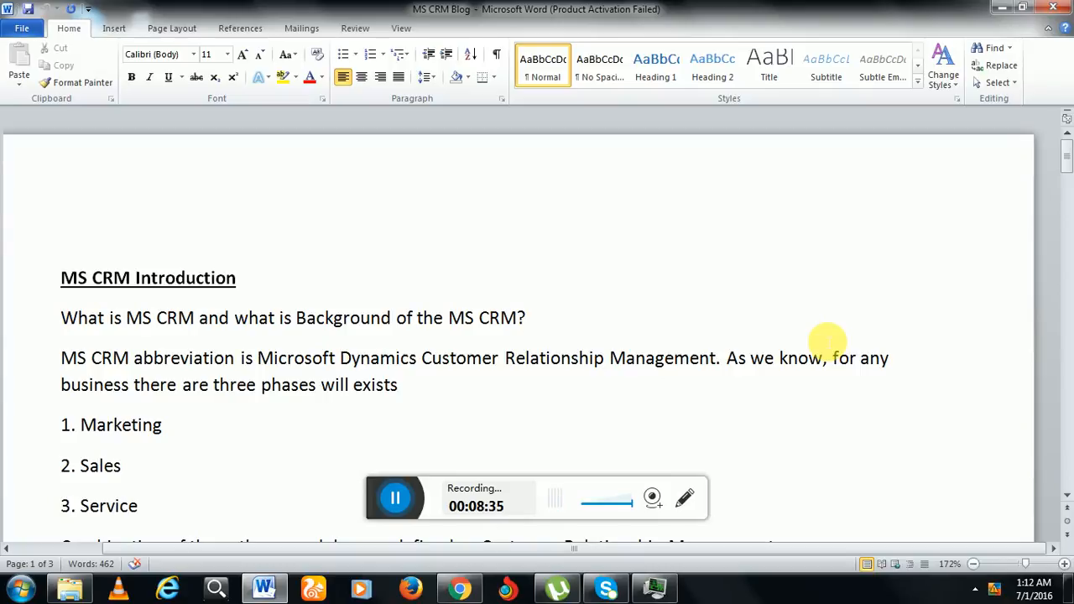
{"action": "left_click", "coordinate": [527, 317]}
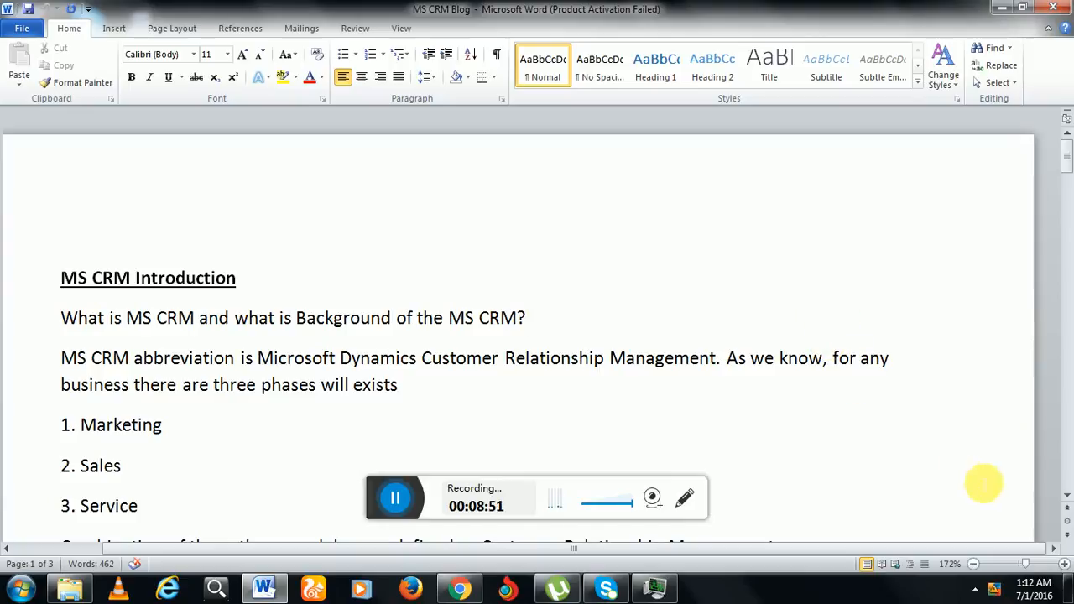
Scroll past the versions list to page 2's C#.Net, JavaScript, SQL note and Hi Everyone introduction.
{"action": "scroll", "scroll_direction": "down", "scroll_amount": 3}
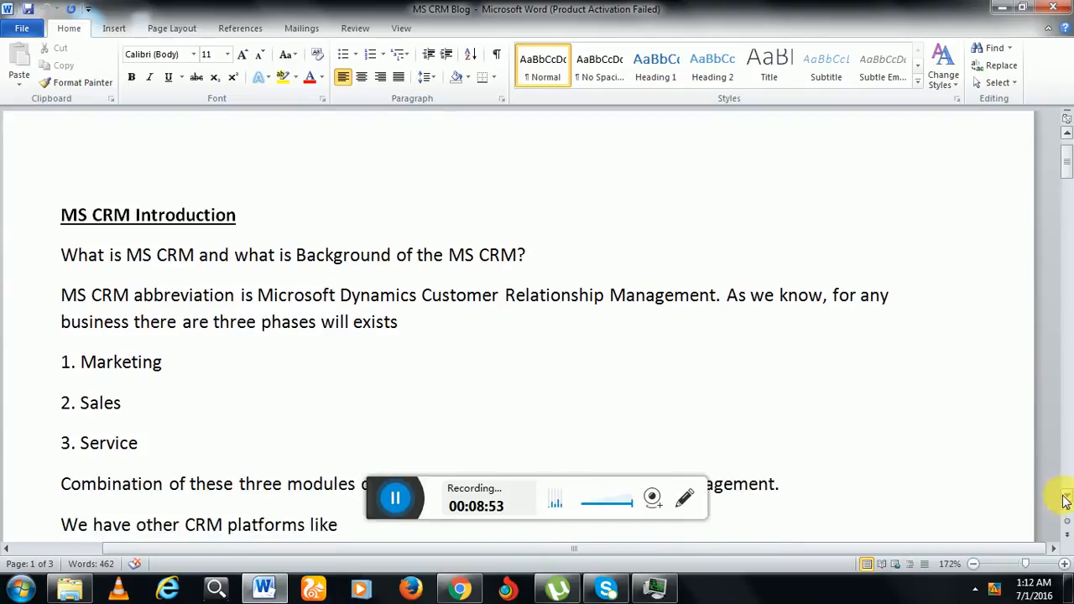
{"action": "scroll", "scroll_direction": "down", "scroll_amount": 3}
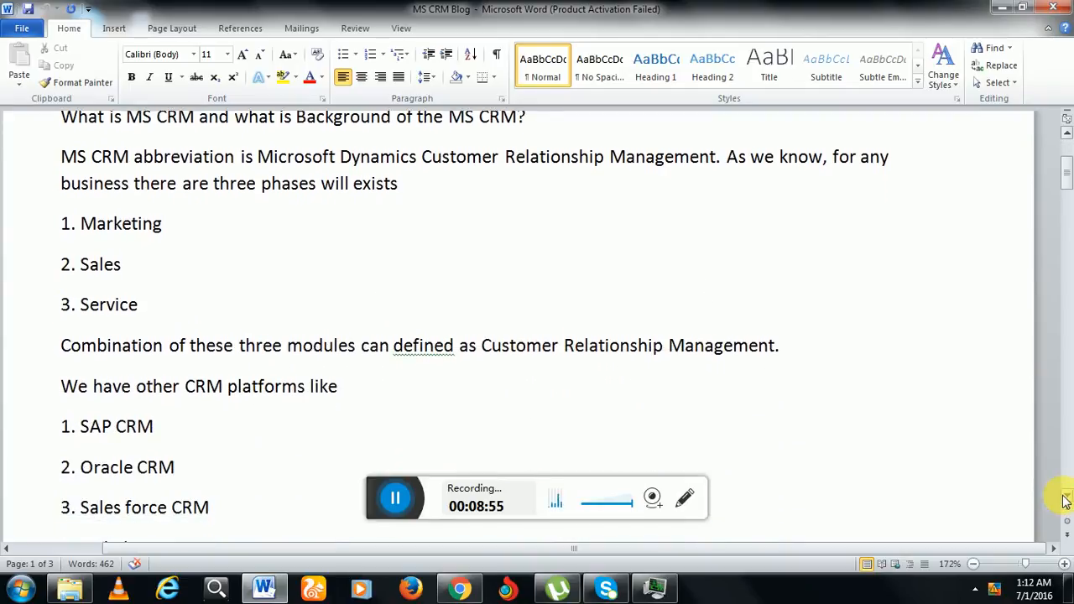
{"action": "scroll", "scroll_direction": "down", "scroll_amount": 3}
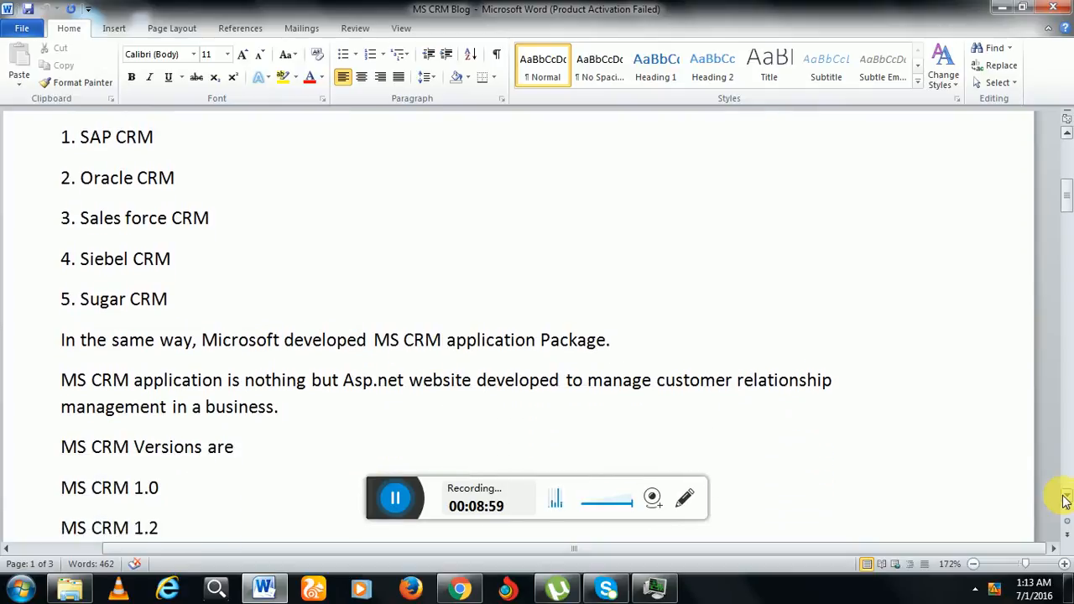
{"action": "scroll", "scroll_direction": "down", "scroll_amount": 3}
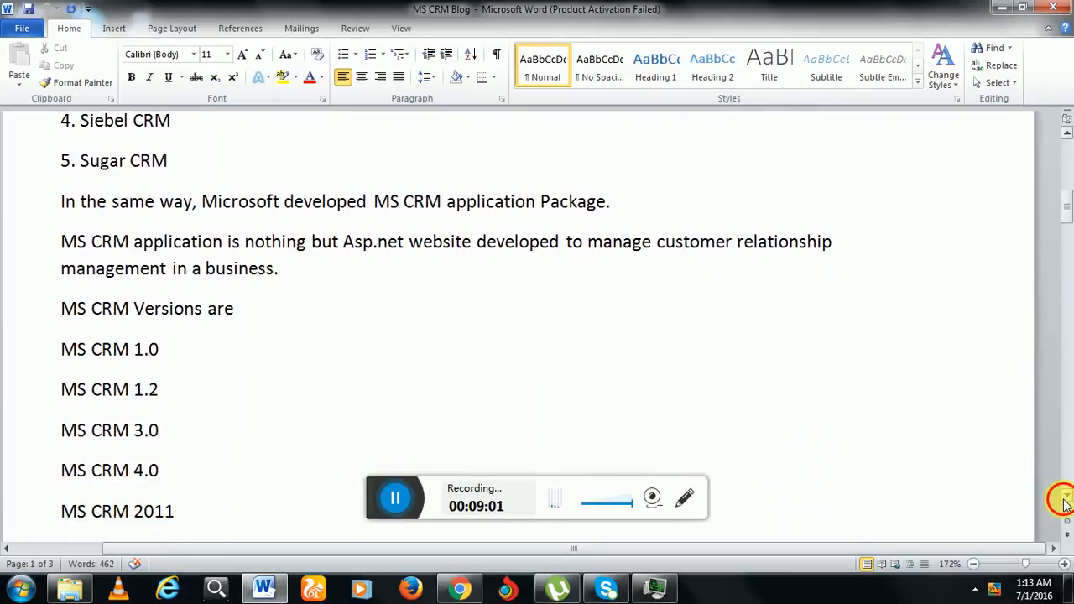
{"action": "scroll", "scroll_direction": "down", "scroll_amount": 3}
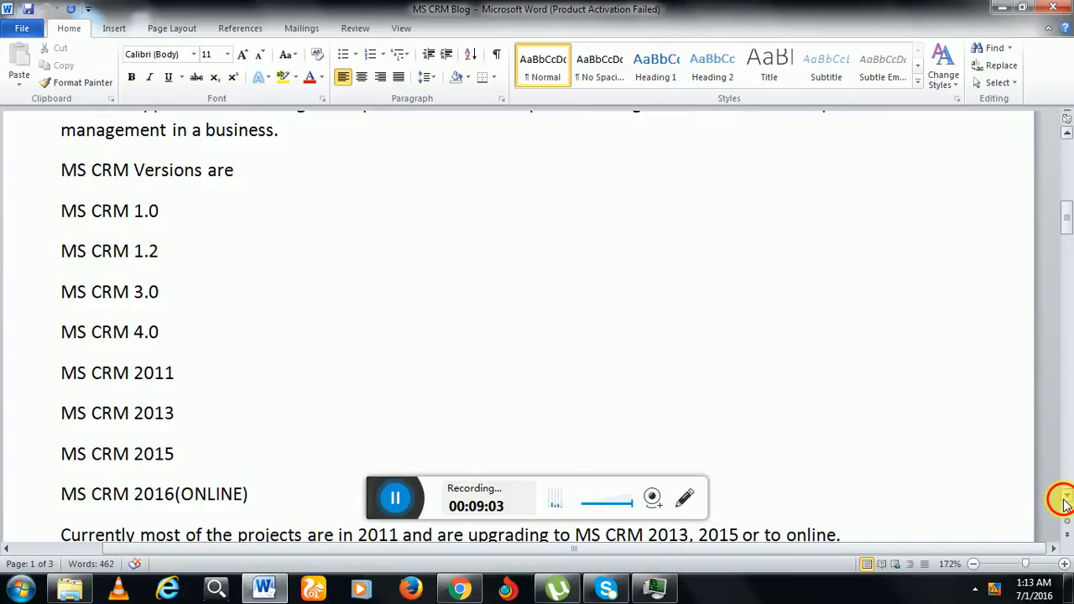
{"action": "scroll", "scroll_direction": "down", "scroll_amount": 3}
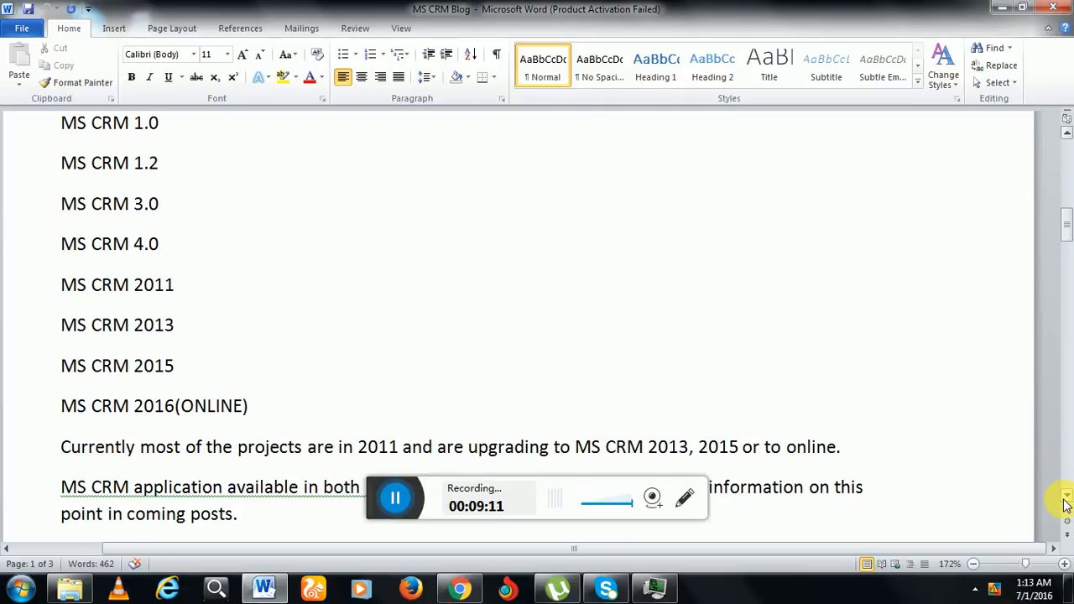
{"action": "scroll", "scroll_direction": "down", "scroll_amount": 3}
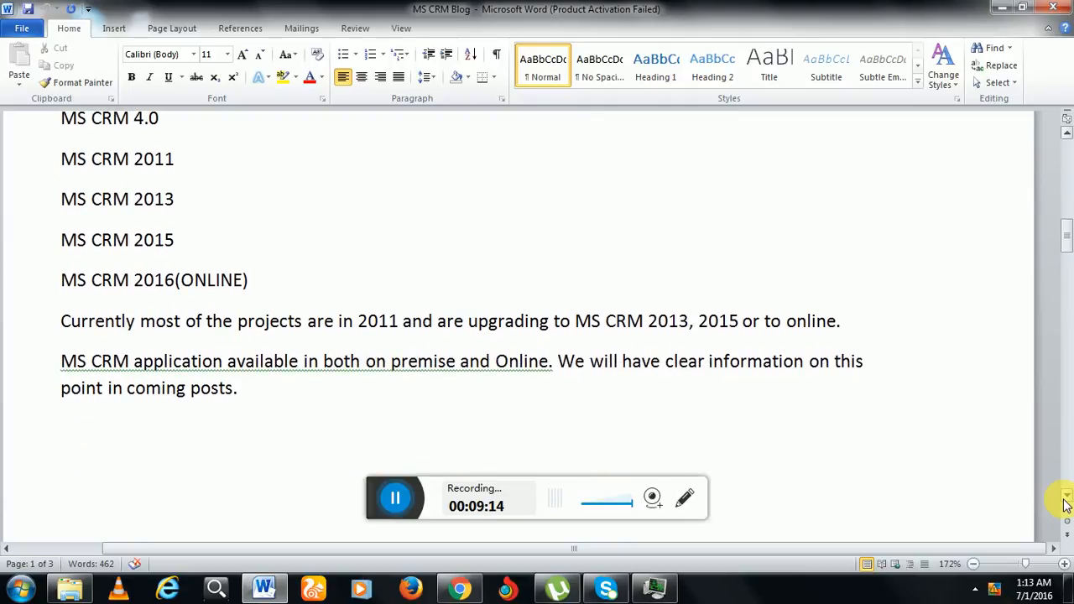
{"action": "scroll", "scroll_direction": "down", "scroll_amount": 3}
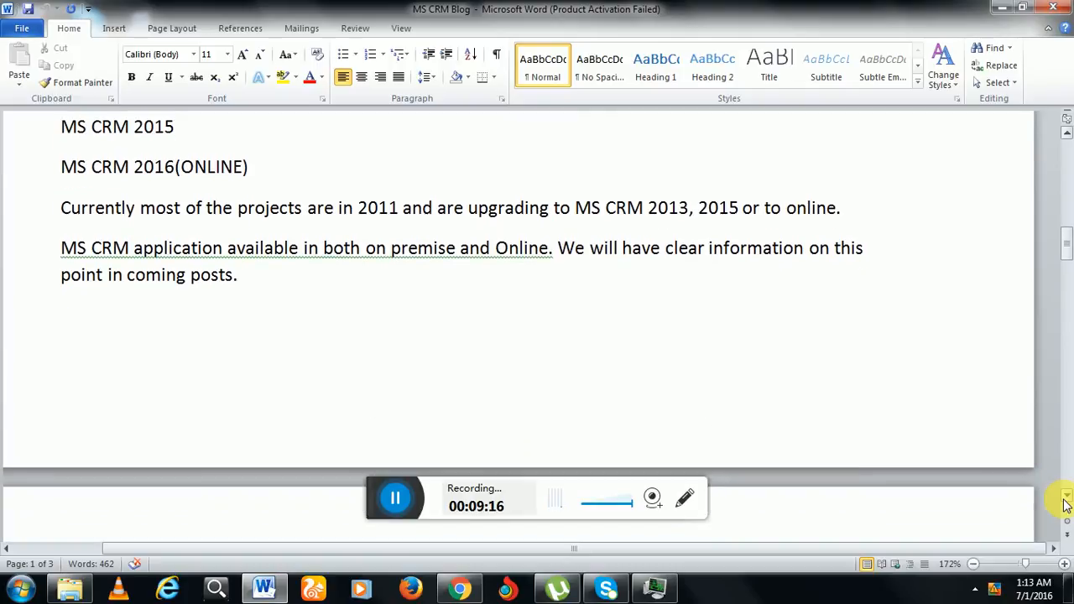
{"action": "scroll", "scroll_direction": "down", "scroll_amount": 3}
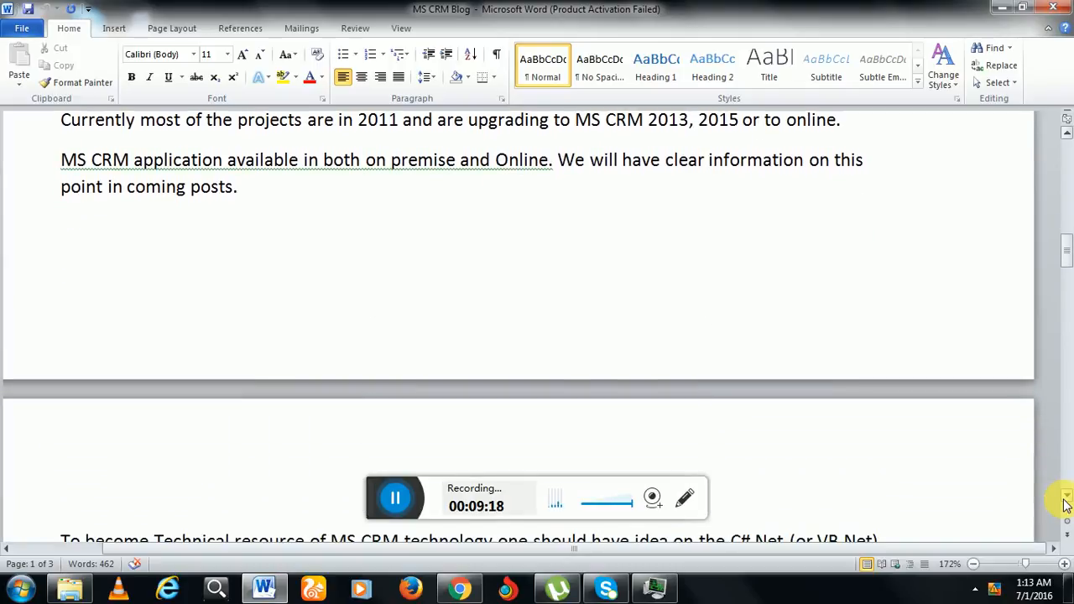
{"action": "scroll", "scroll_direction": "down", "scroll_amount": 3}
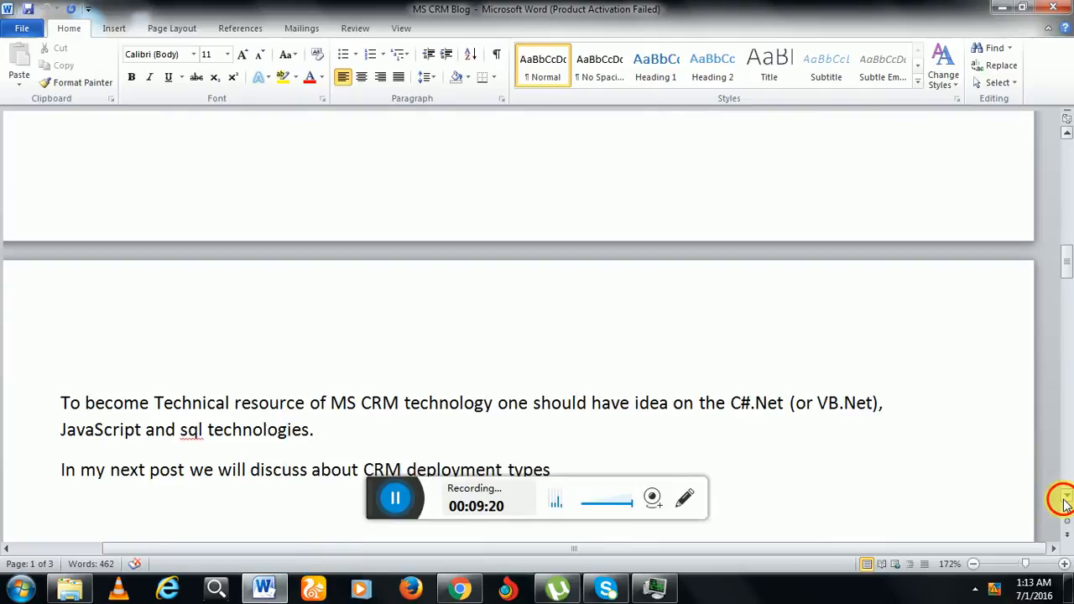
{"action": "scroll", "scroll_direction": "down", "scroll_amount": 3}
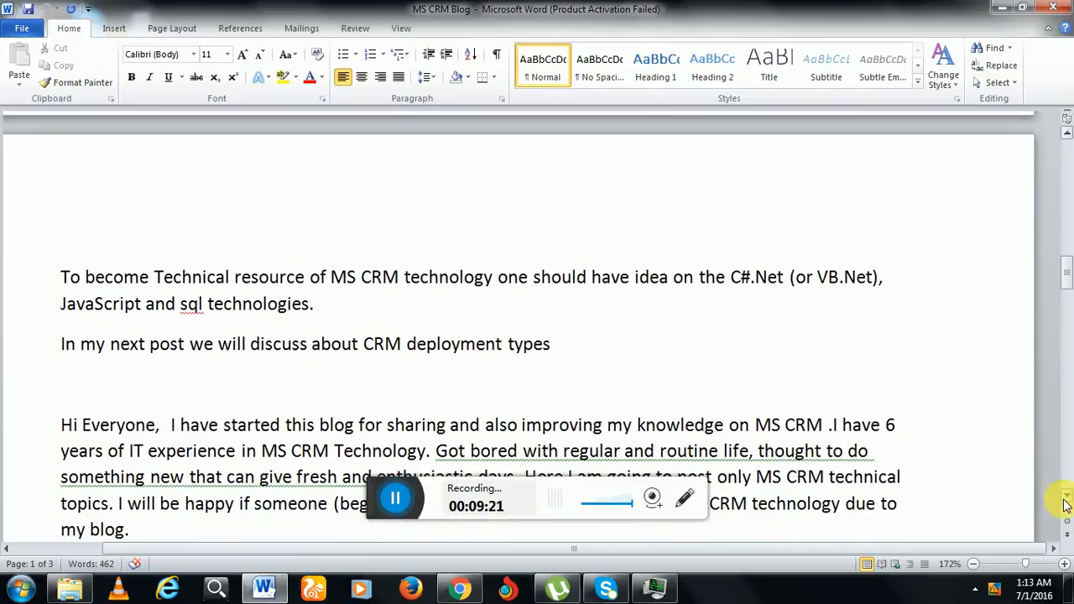